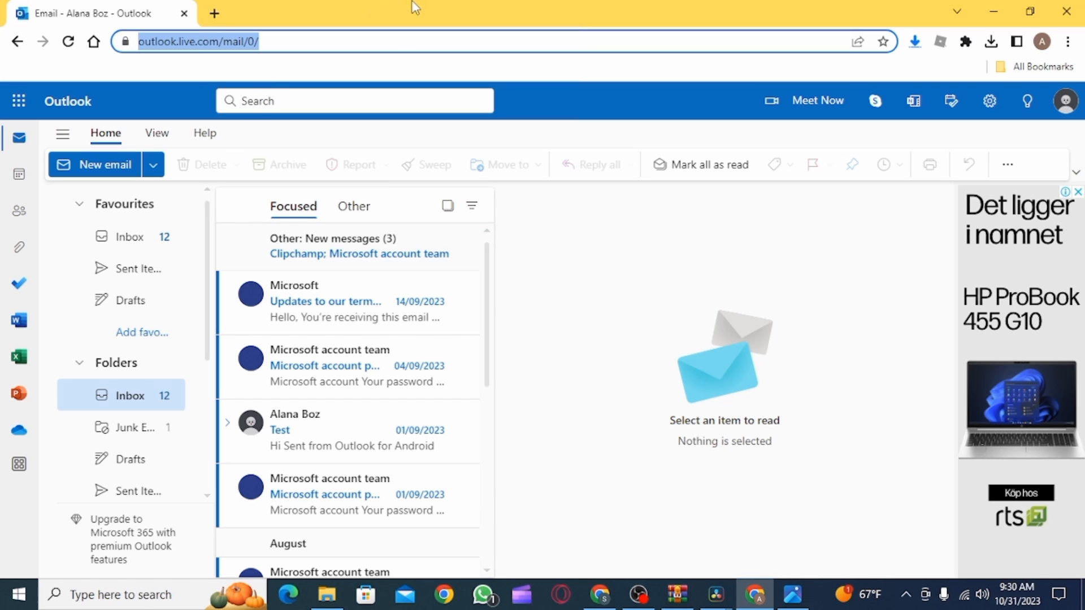
mouse_move(580, 431)
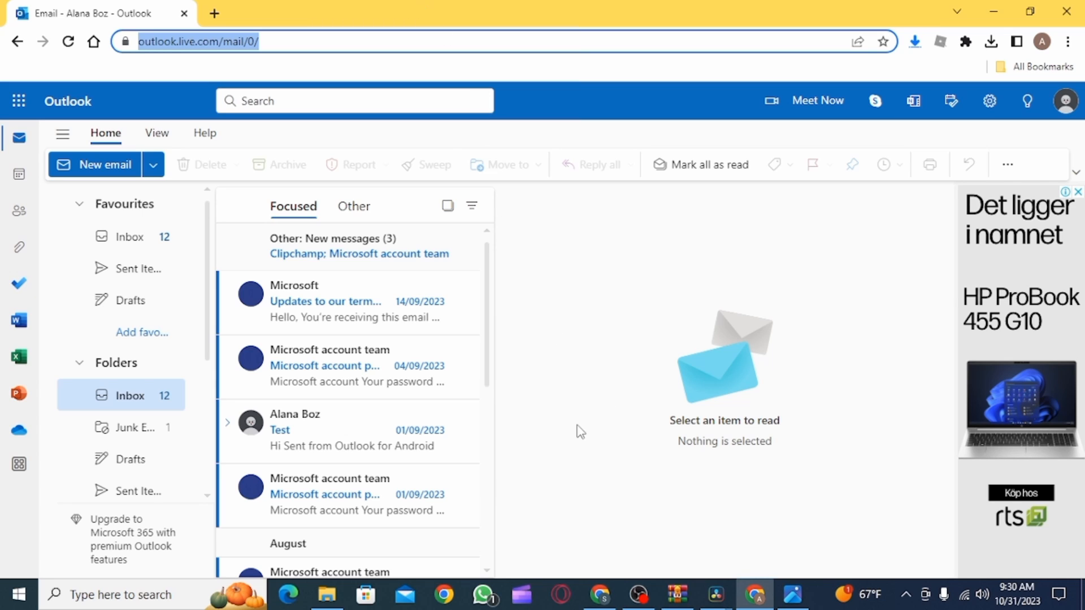
mouse_move(290, 344)
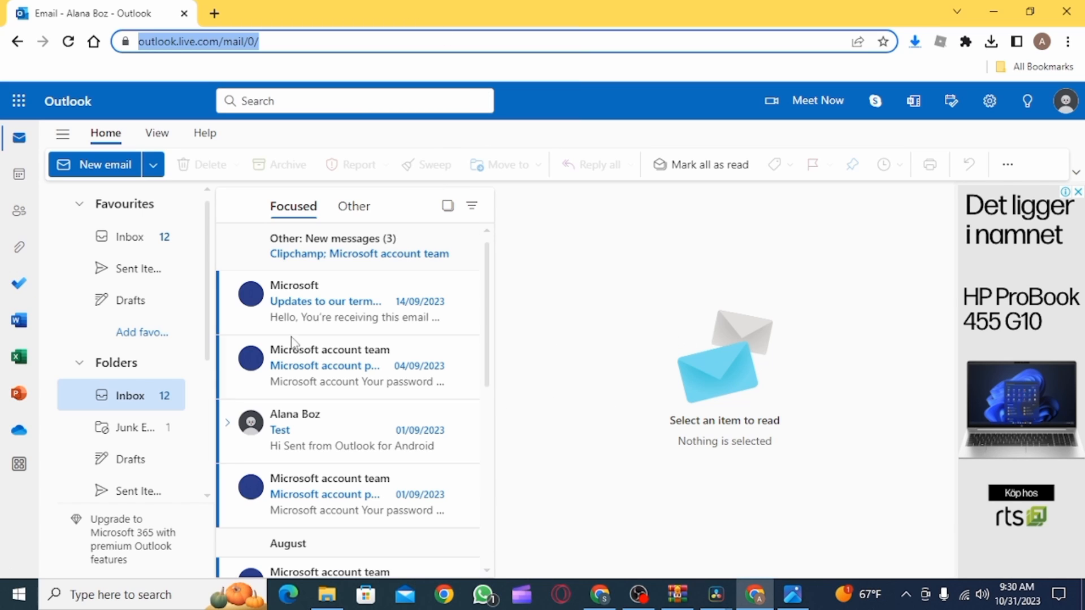
mouse_move(1066, 100)
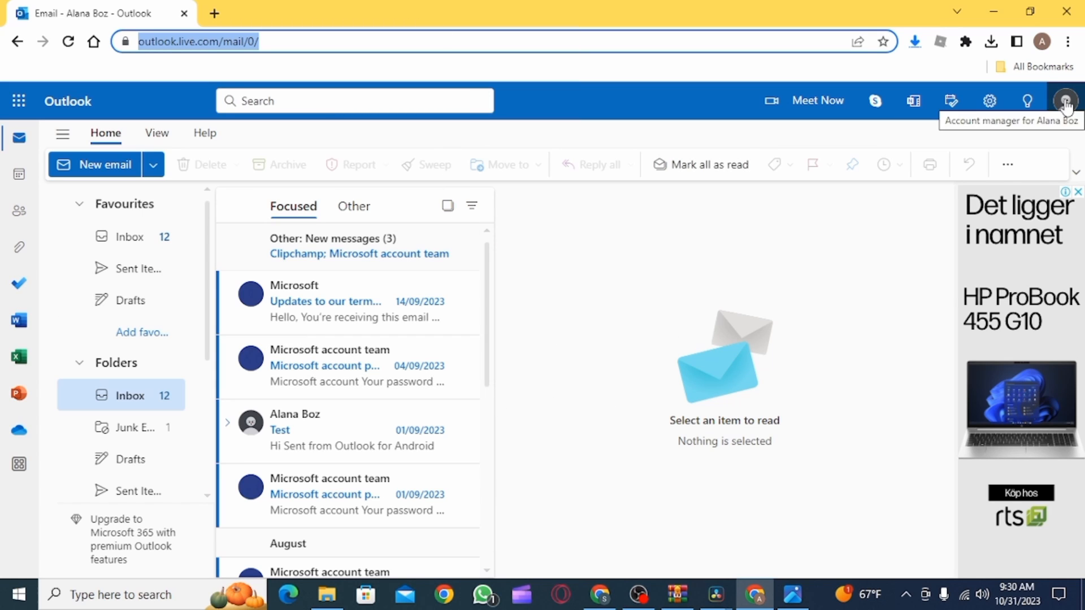
Open the account manager from the profile picture in the Outlook header.
left_click(1066, 101)
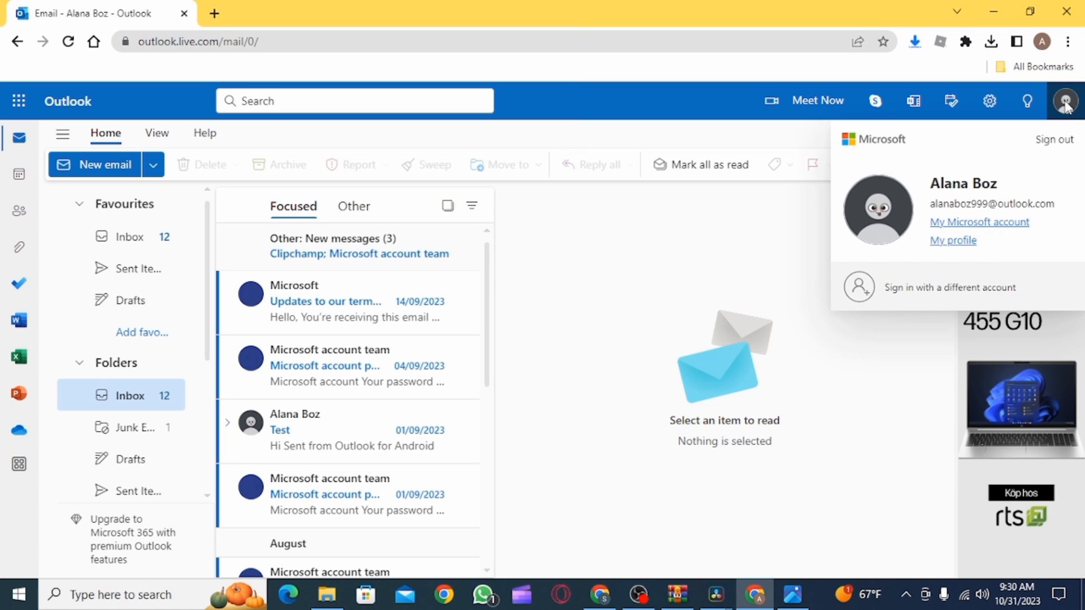
Go to My Microsoft account, open Your info, and find the Account info section.
left_click(977, 221)
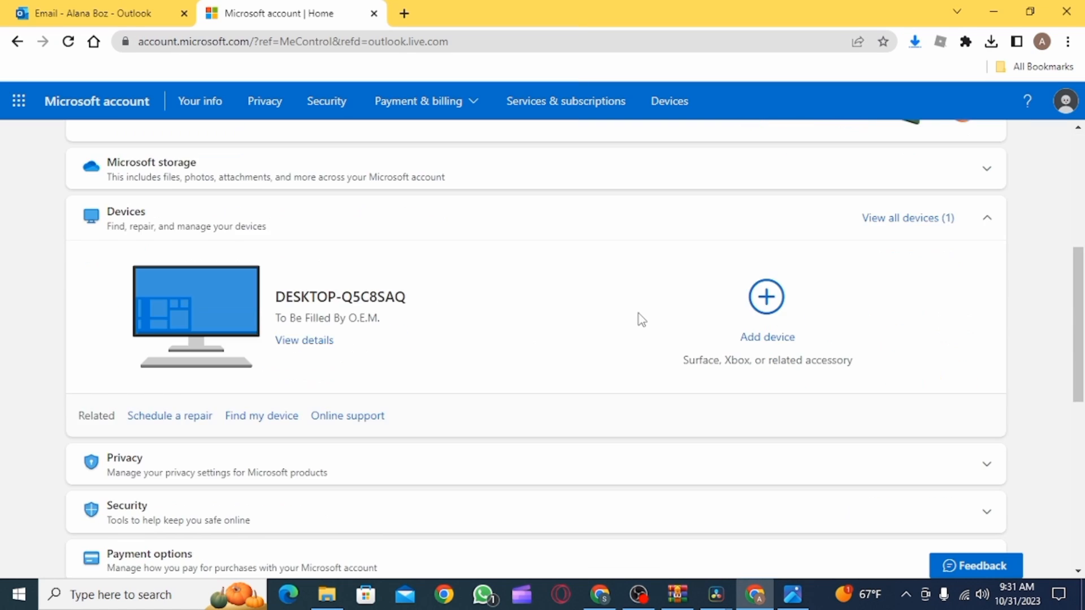
left_click(200, 101)
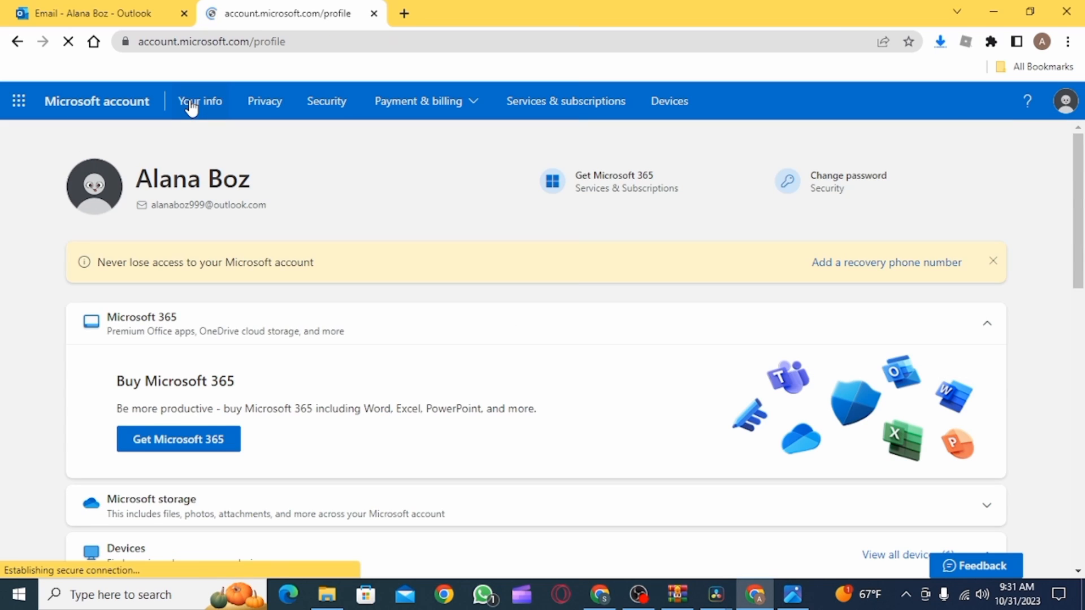
left_click(199, 101)
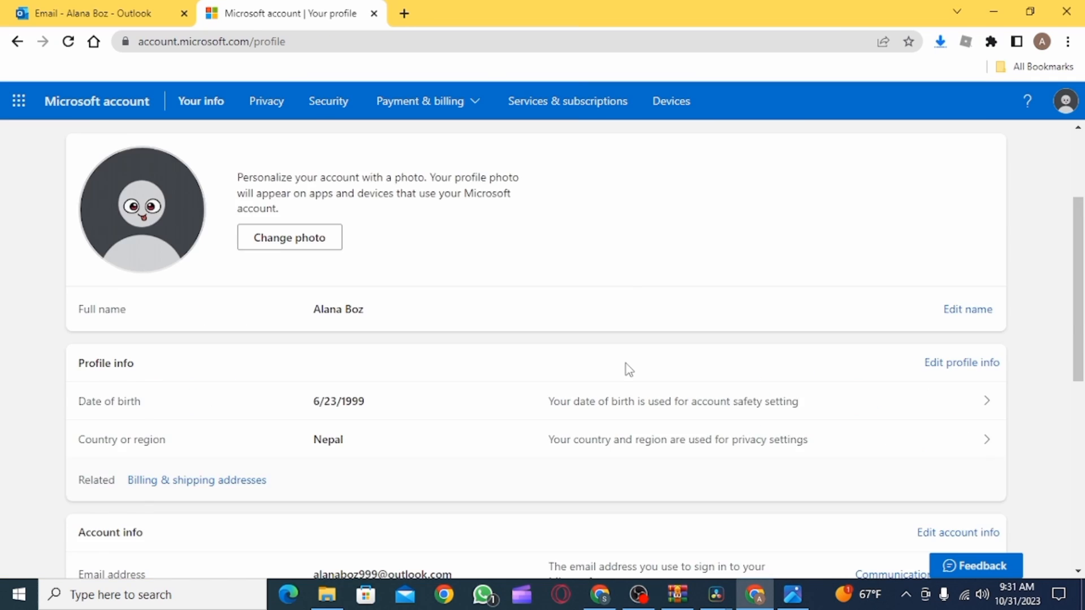
scroll("down", 3)
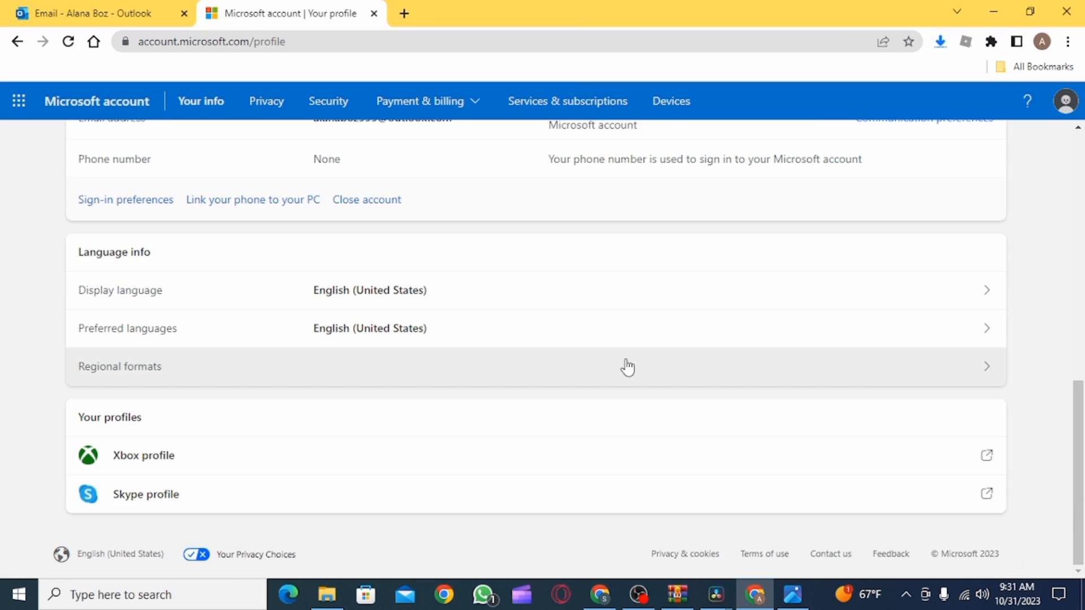
scroll("up", 3)
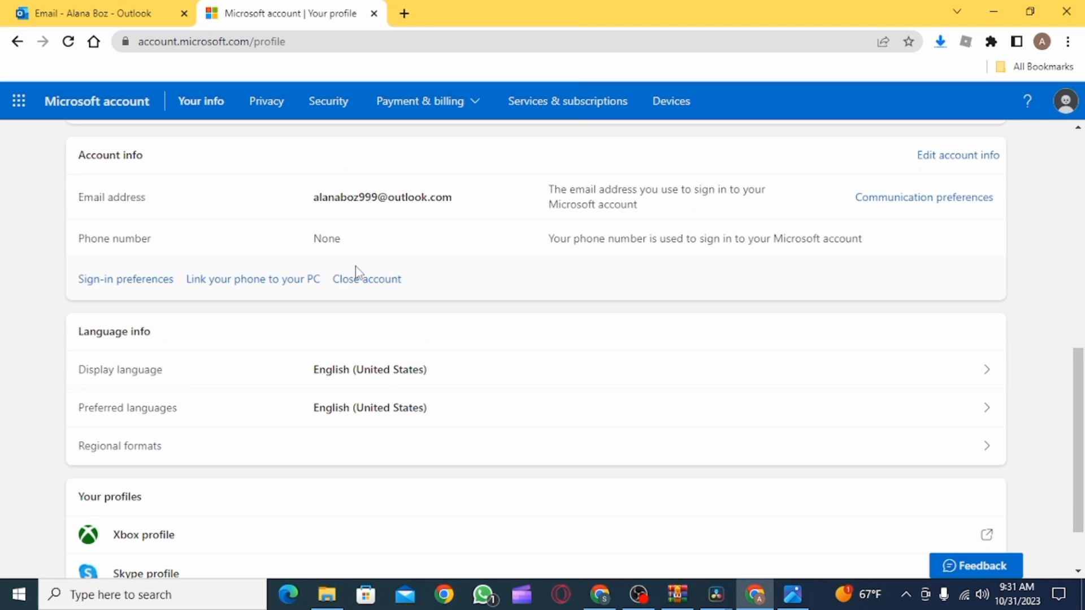
mouse_move(366, 278)
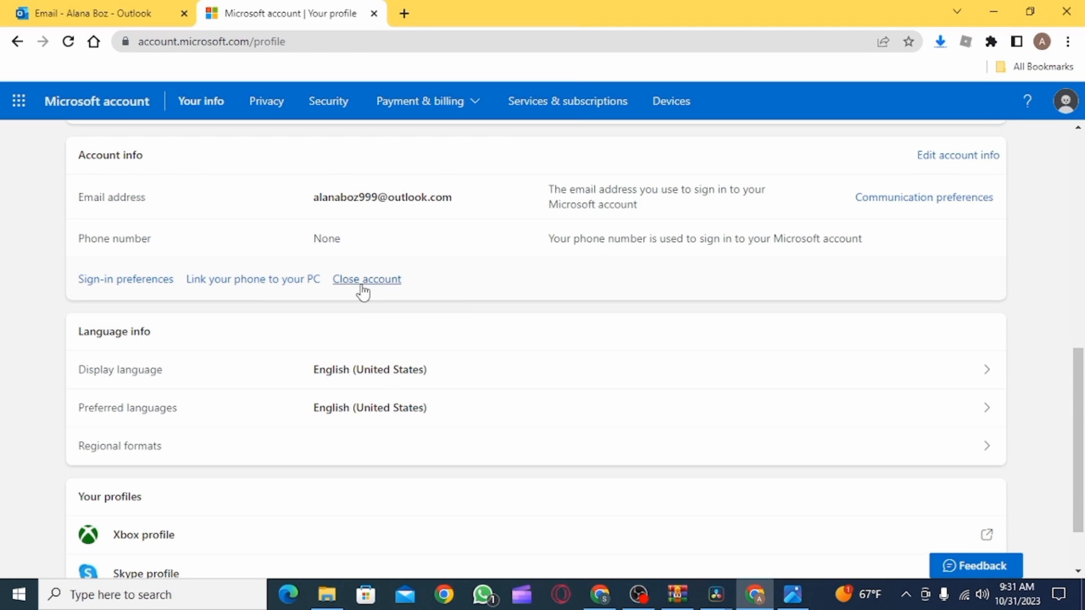
Choose Close account and continue past the How to close your Microsoft account article.
left_click(366, 278)
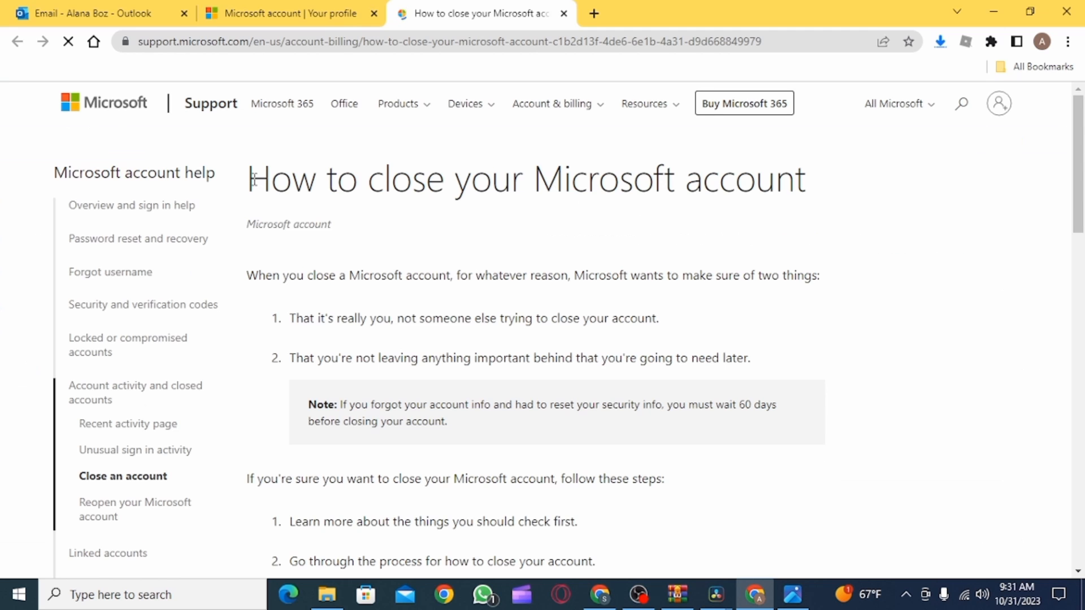
mouse_move(891, 262)
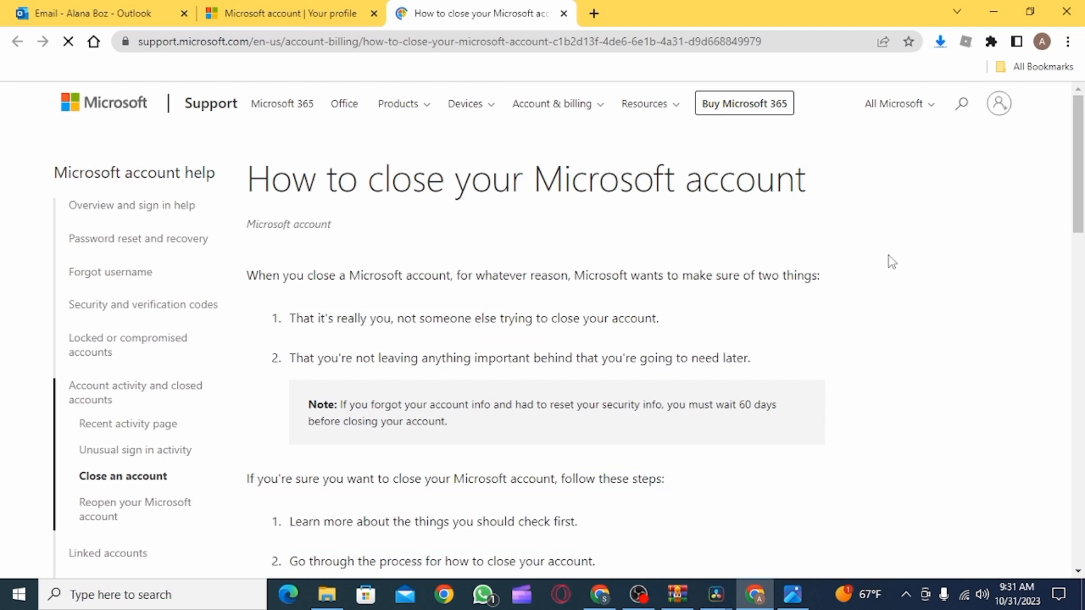
scroll("down", 3)
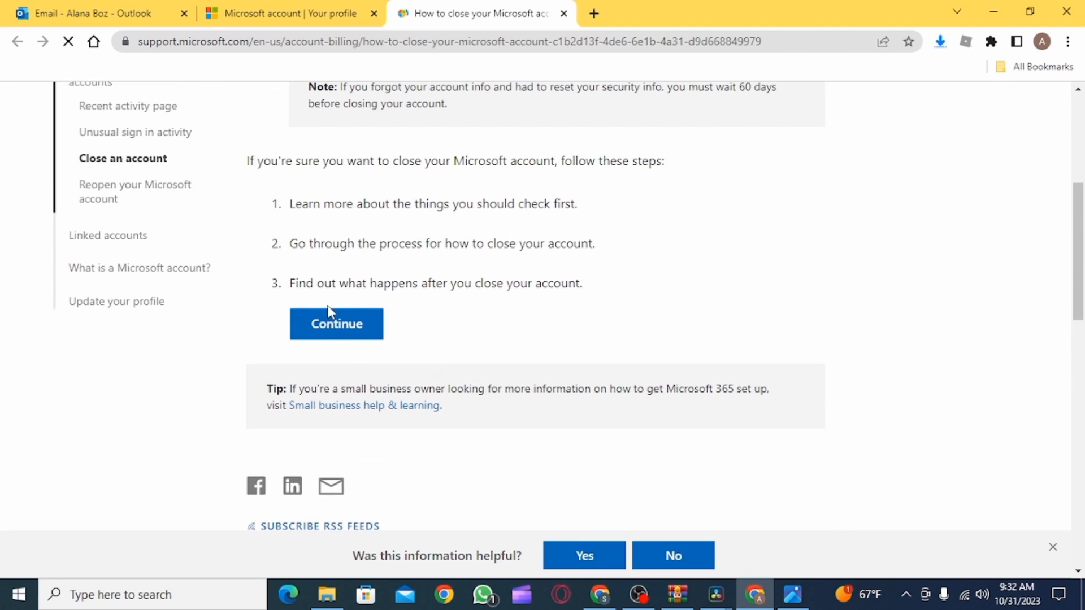
left_click(335, 323)
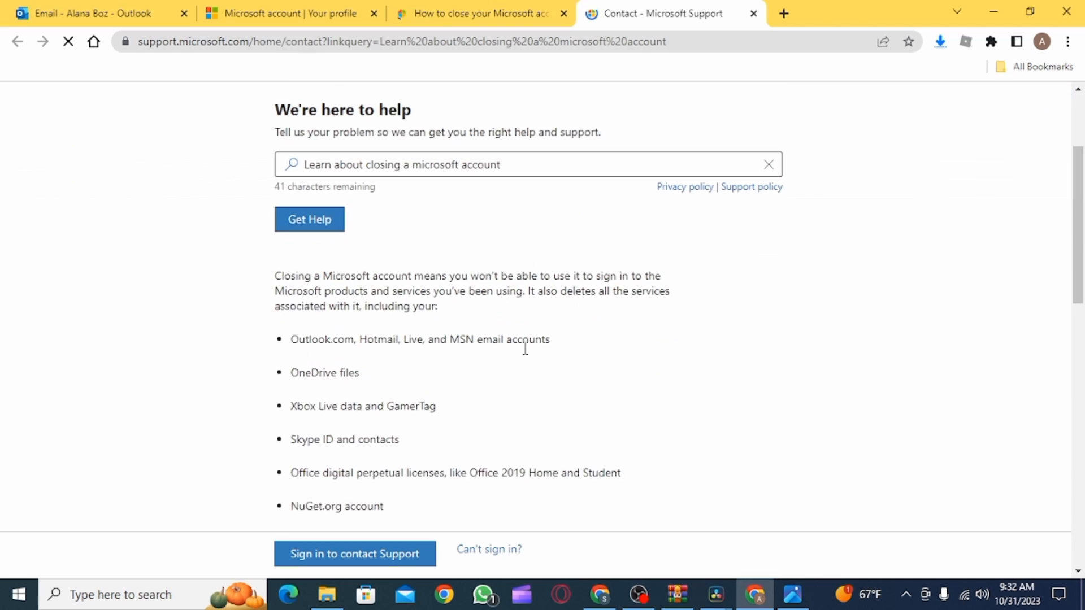
Read the account-closing steps, highlighting the 30-day cancellation window note.
scroll("down", 3)
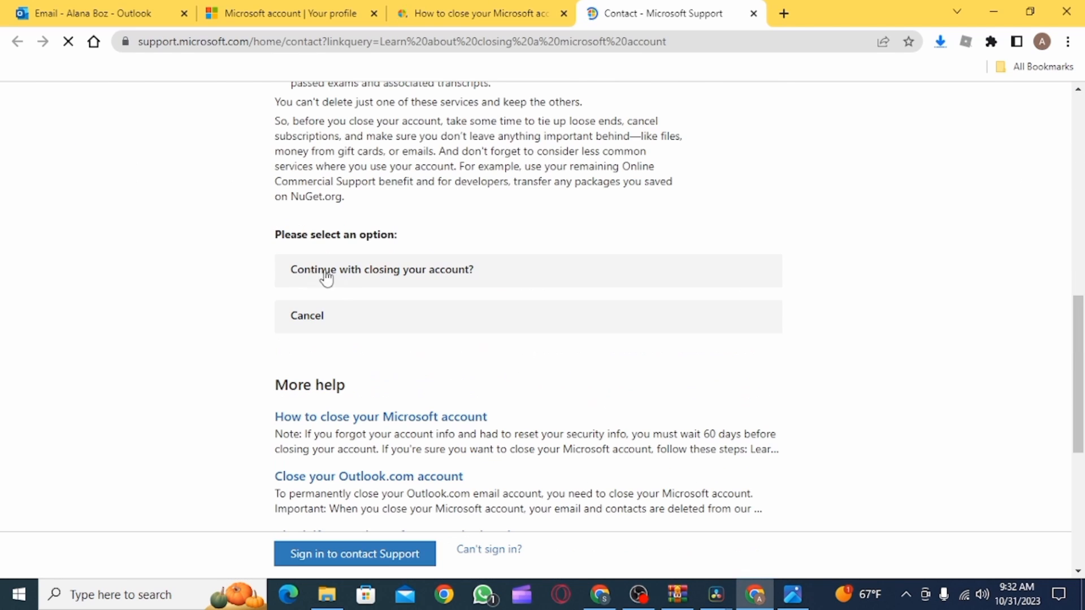
mouse_move(484, 277)
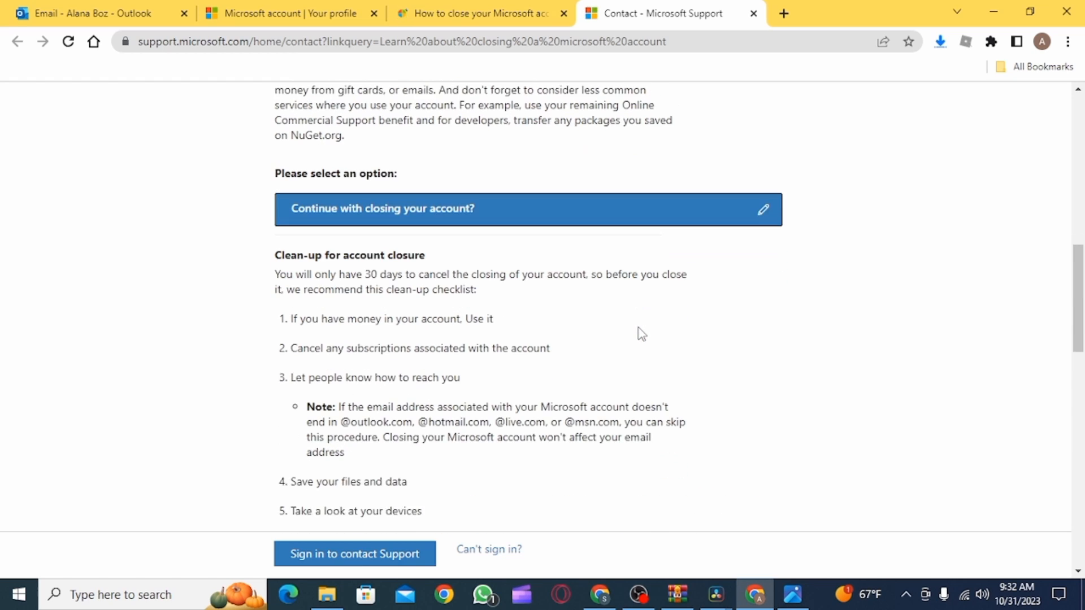
scroll("down", 3)
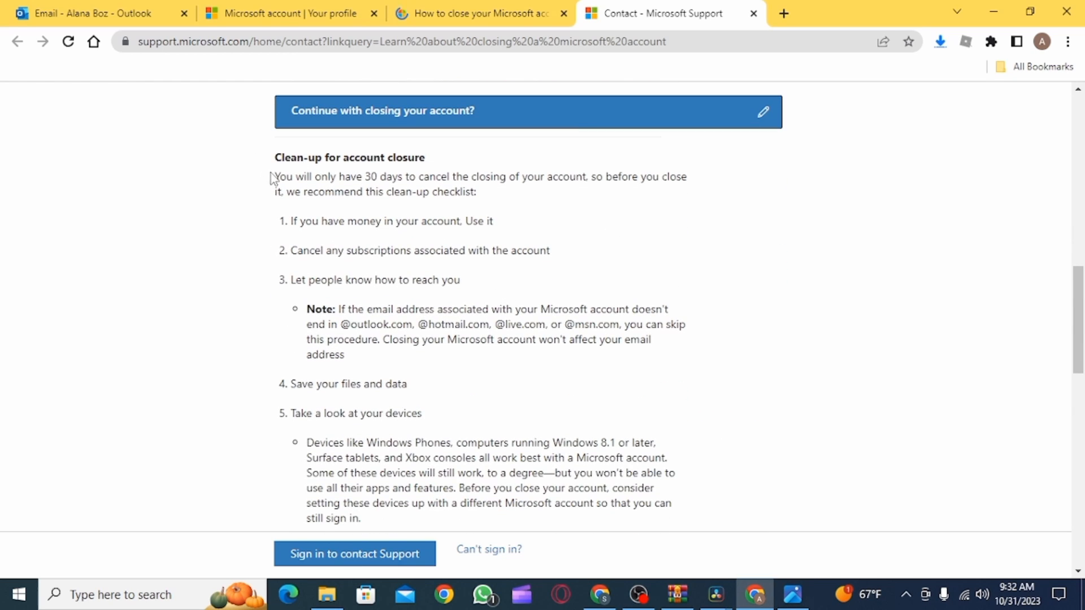
left_click_drag(274, 177, 475, 191)
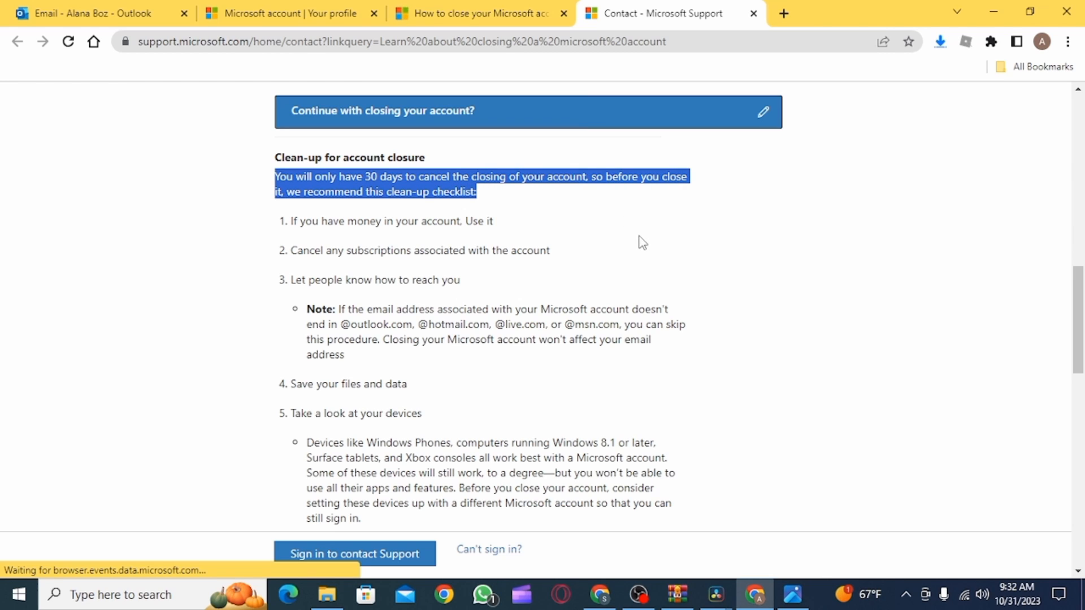
scroll("down", 3)
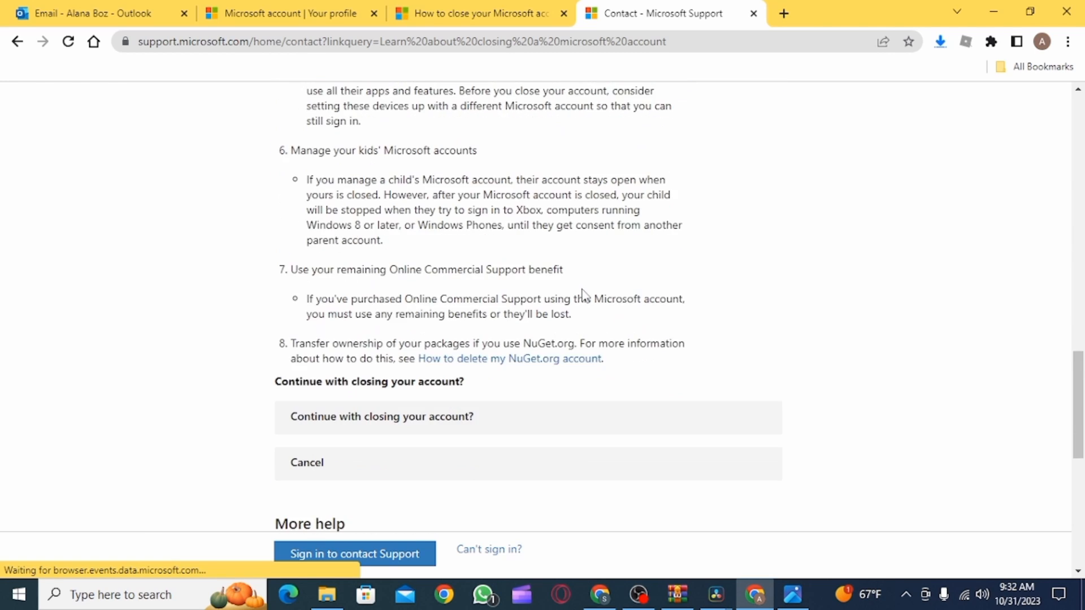
scroll("down", 3)
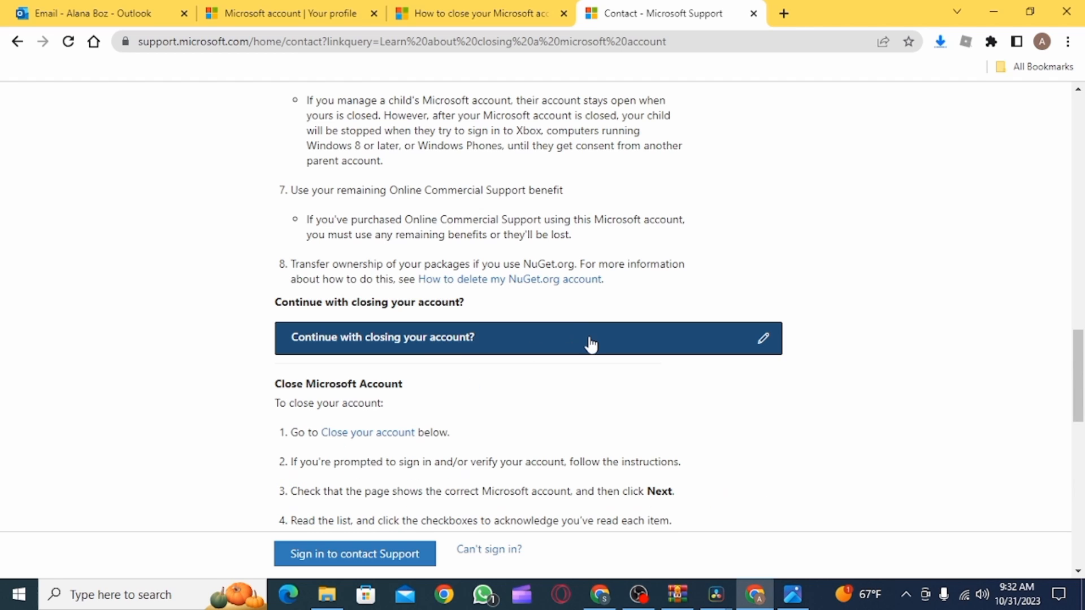
Re-enter the account password and sign in to reach the ready-to-close page.
scroll("down", 3)
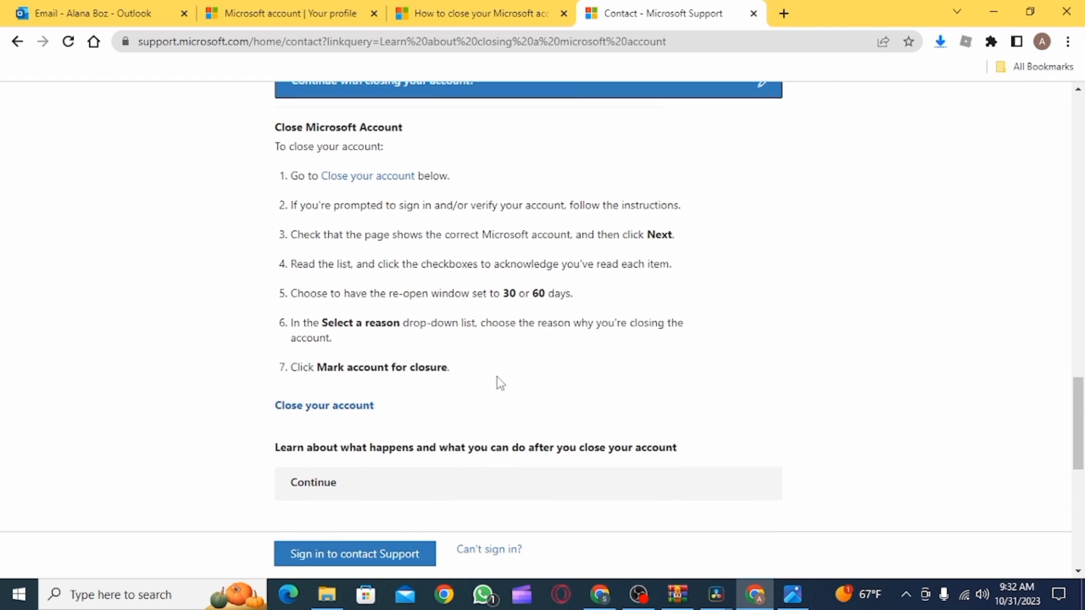
scroll("down", 3)
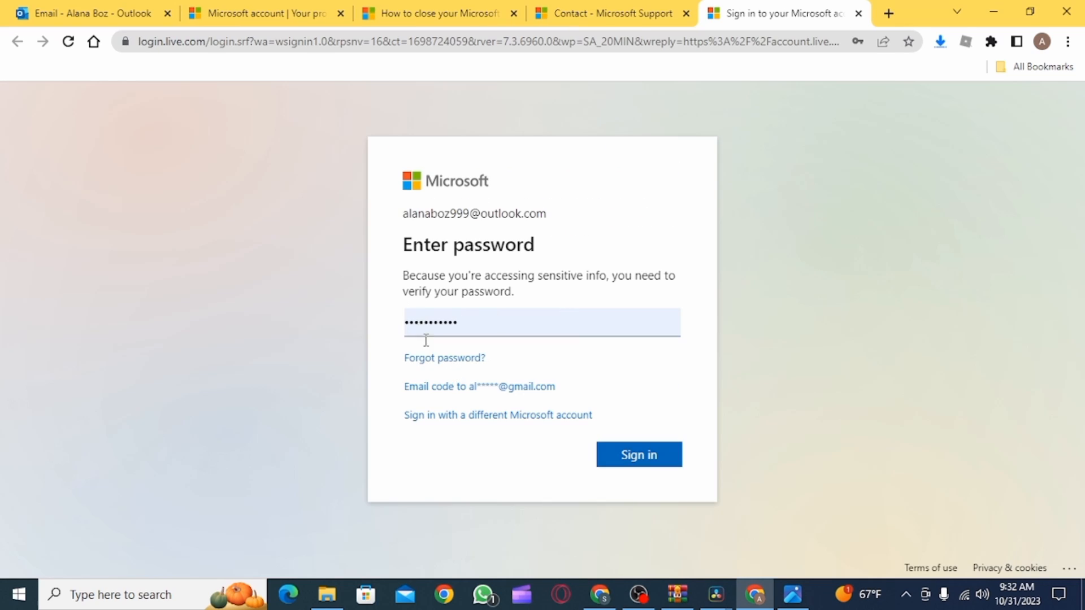
left_click(637, 454)
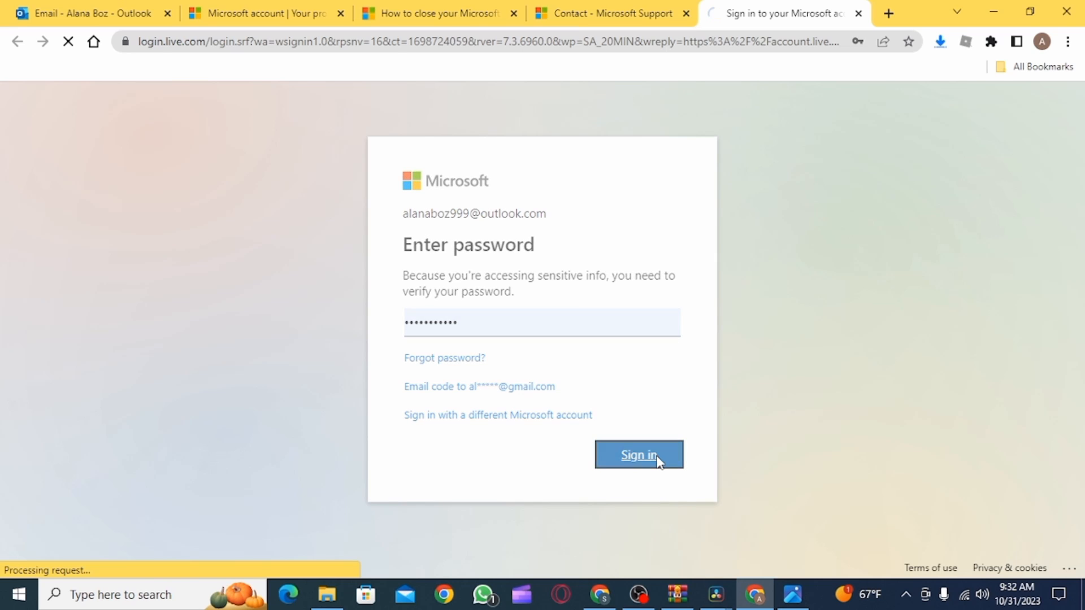
left_click(638, 455)
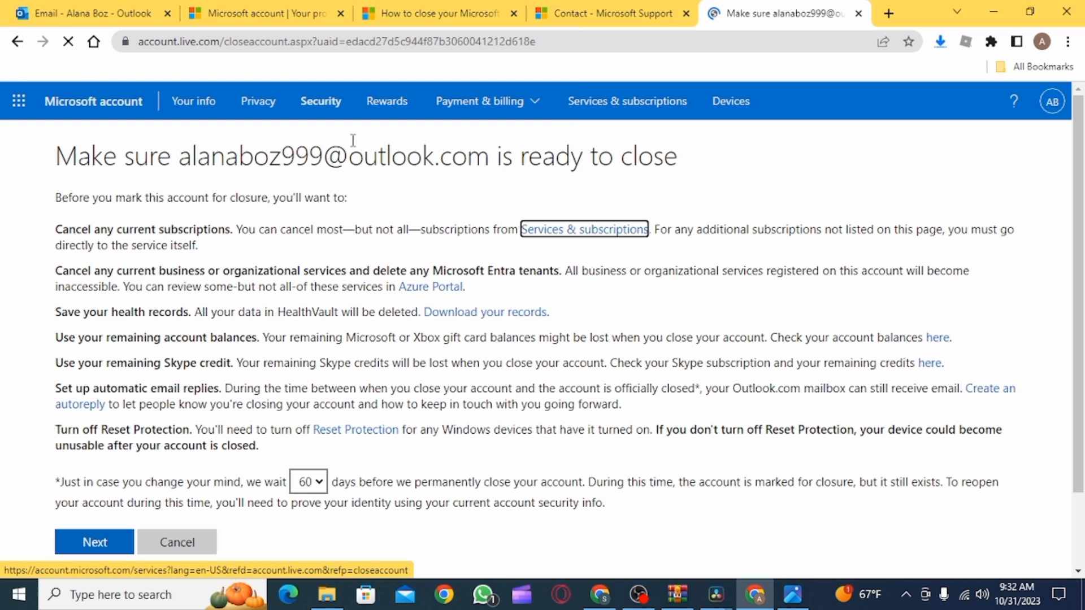
Set the reopen window to 60 days and continue to the acknowledgement checklist.
scroll("down", 3)
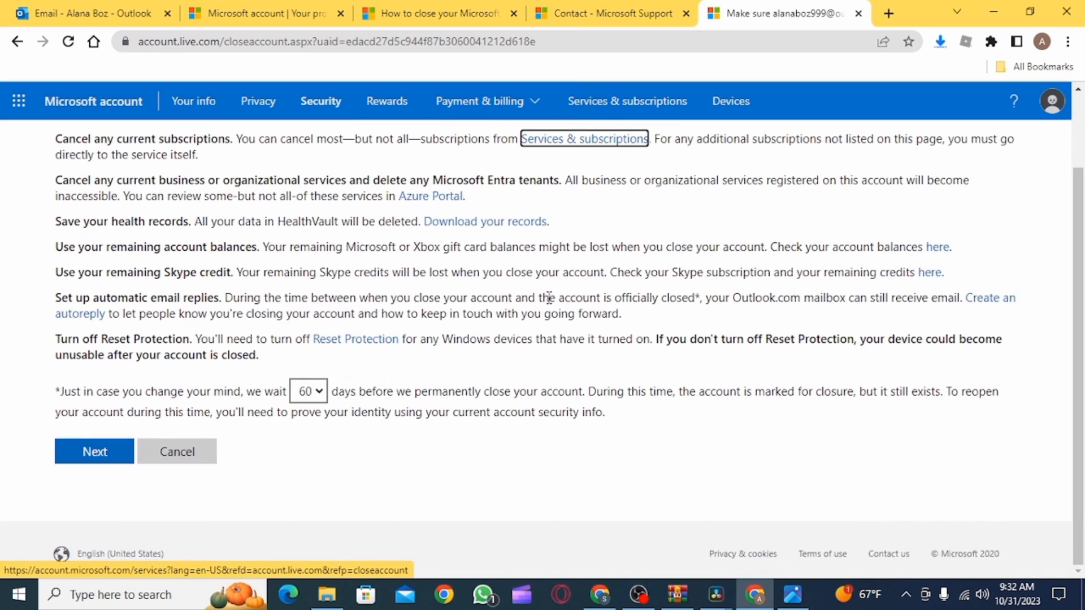
left_click(308, 391)
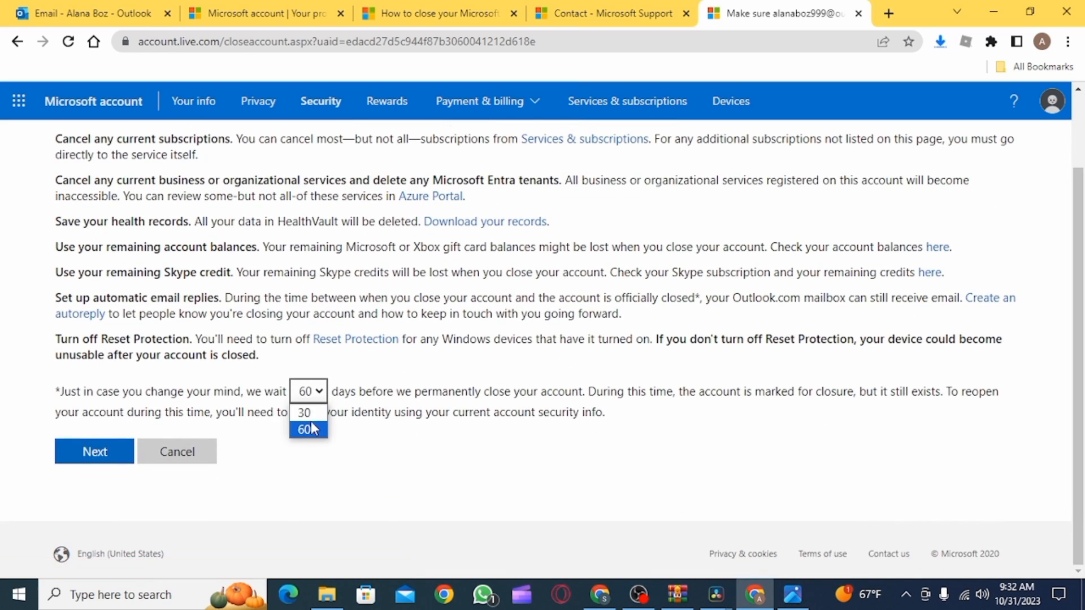
left_click(307, 429)
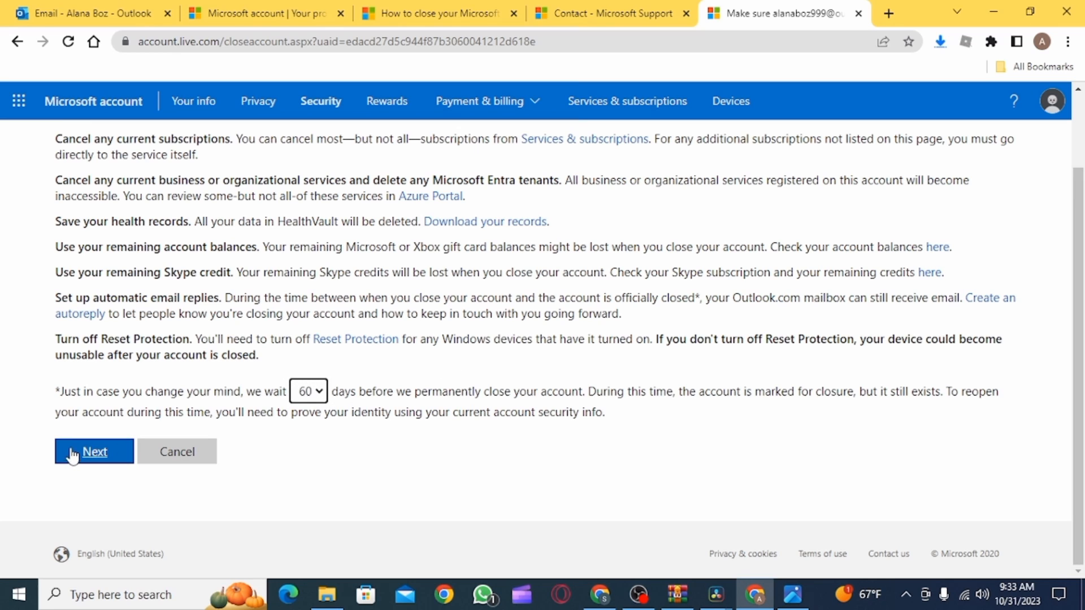
left_click(93, 451)
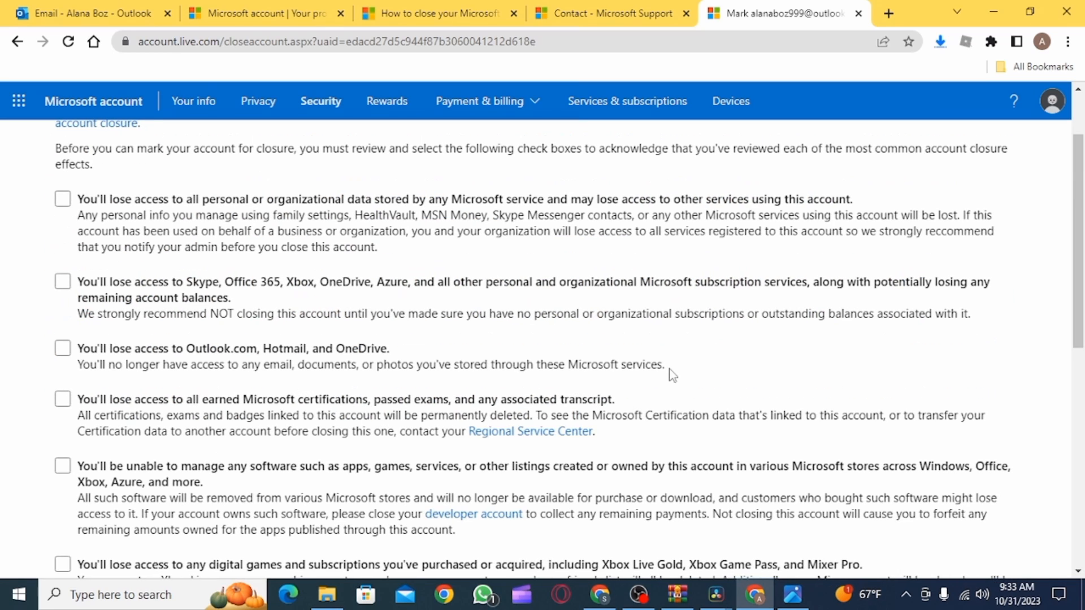
Give 'I no longer want any Microsoft account' as the reason and mark the account for closure.
scroll("up", 3)
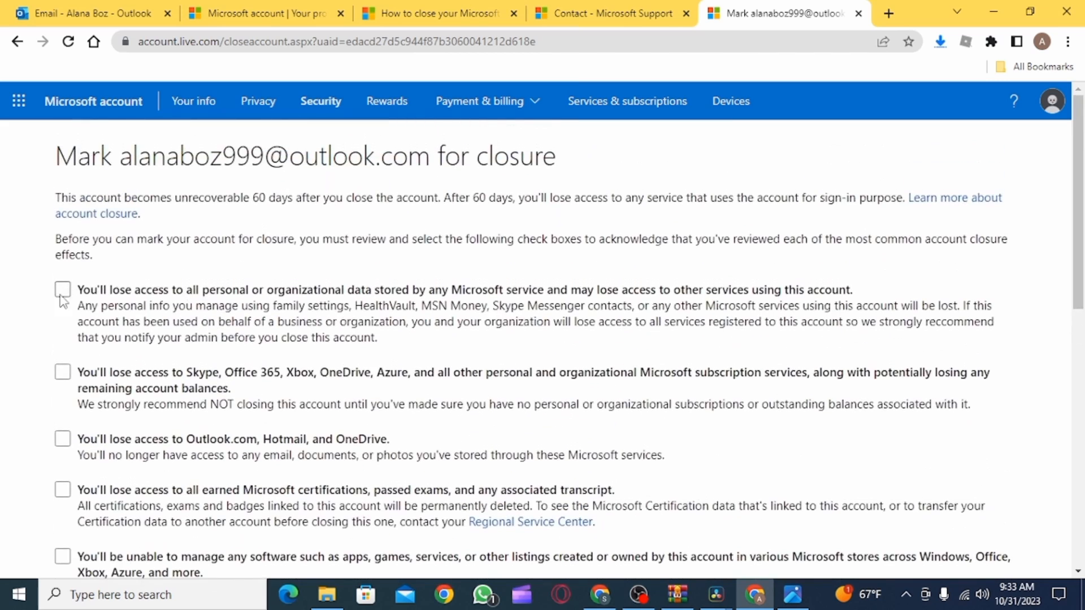
scroll("down", 3)
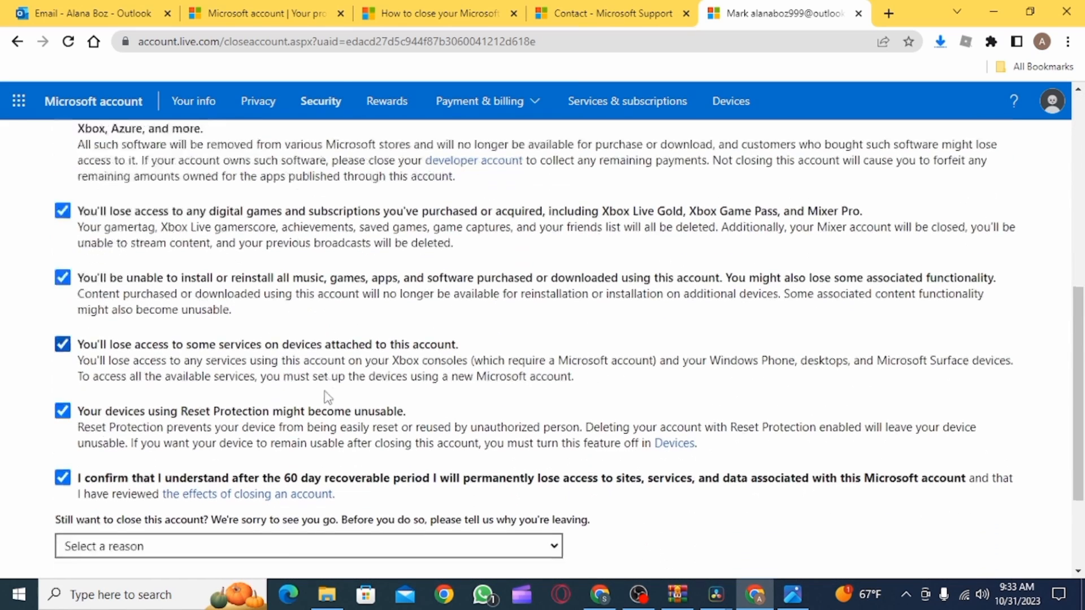
left_click(307, 546)
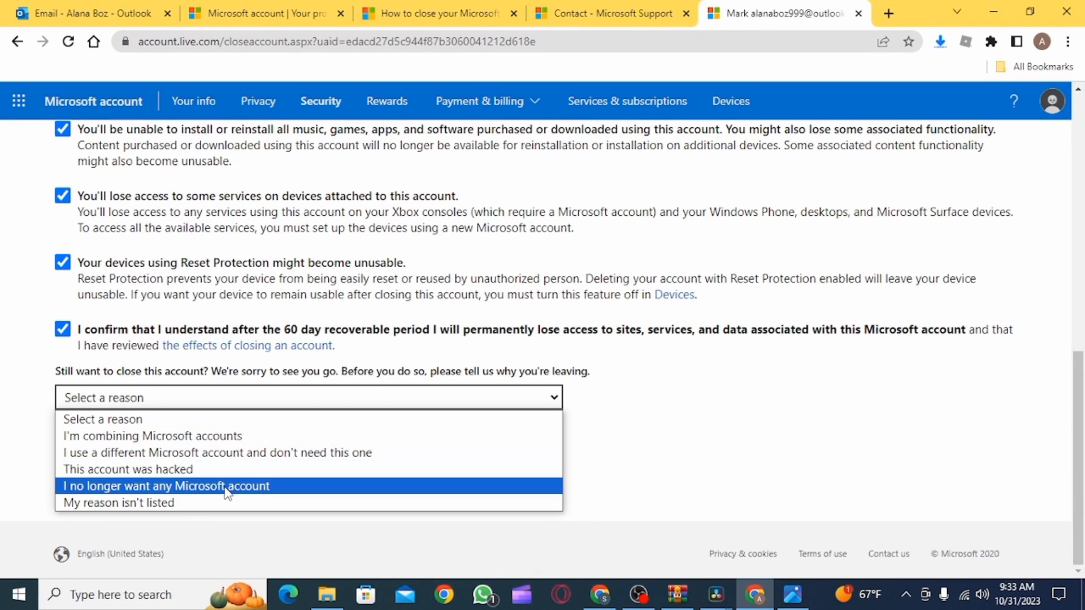
left_click(165, 486)
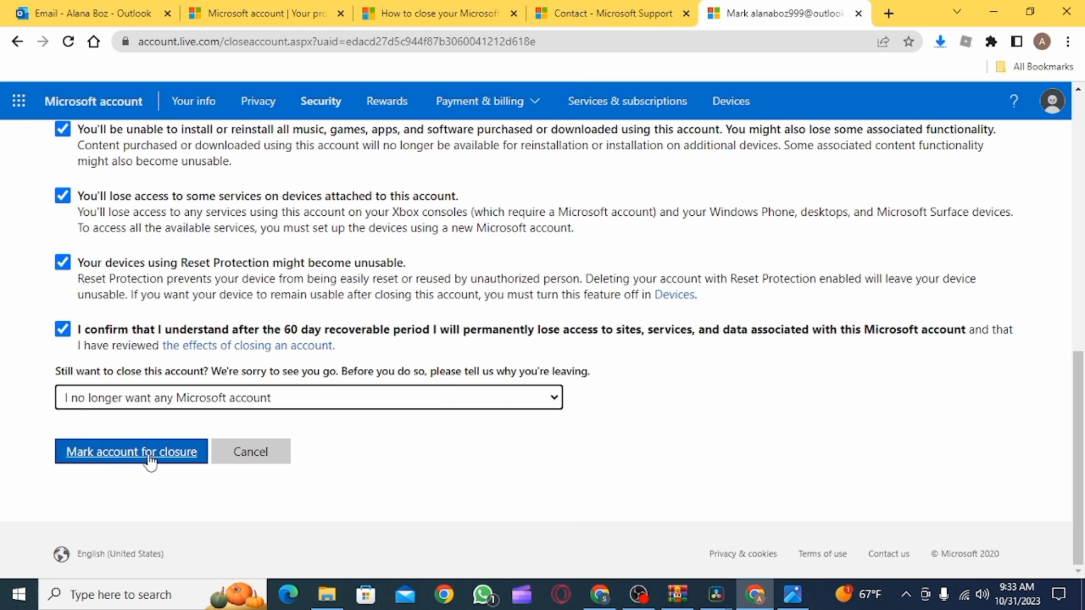
left_click(130, 450)
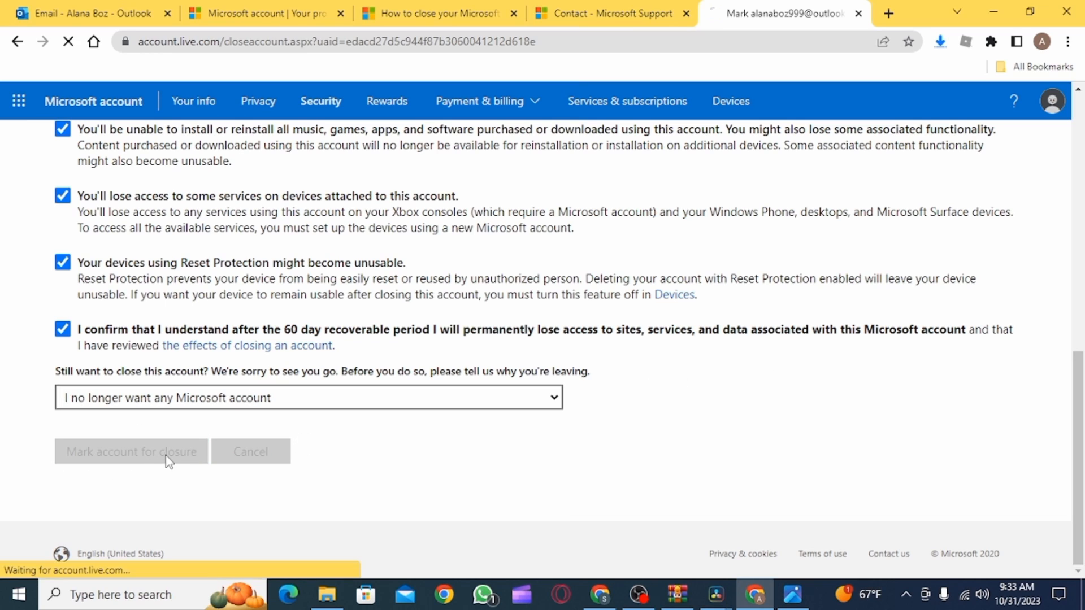
Submit the closure and highlight the 12/30/2023 closing date on the confirmation page.
left_click(130, 452)
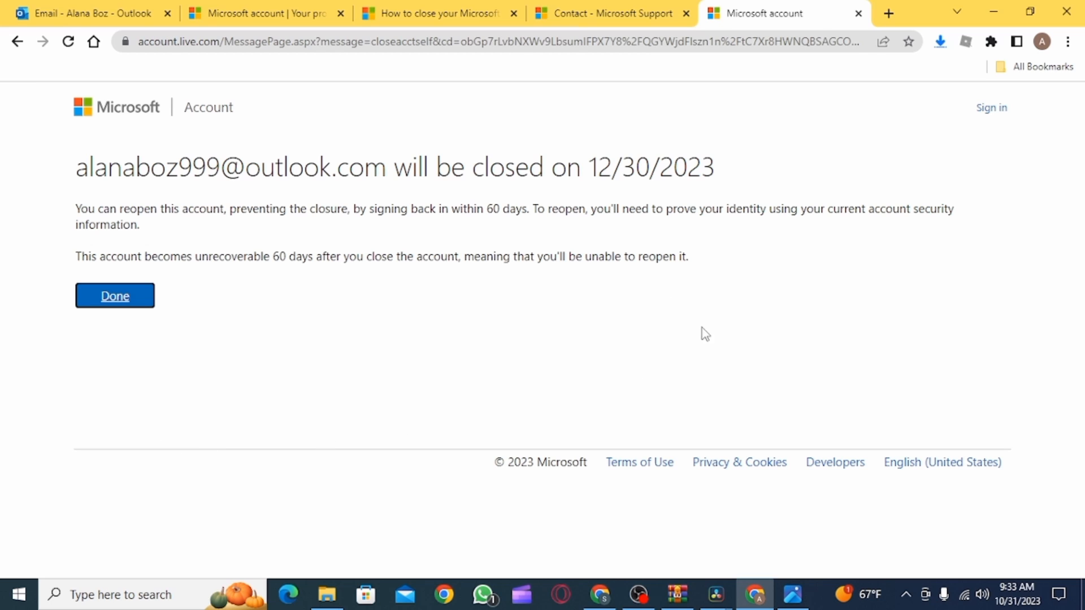
double_click(643, 166)
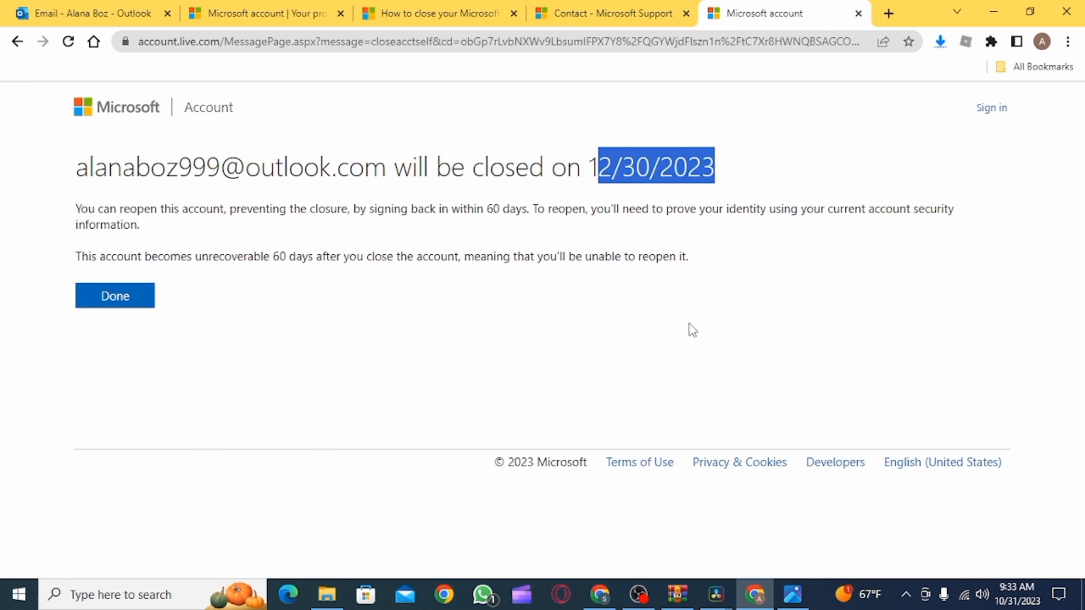
left_click(608, 225)
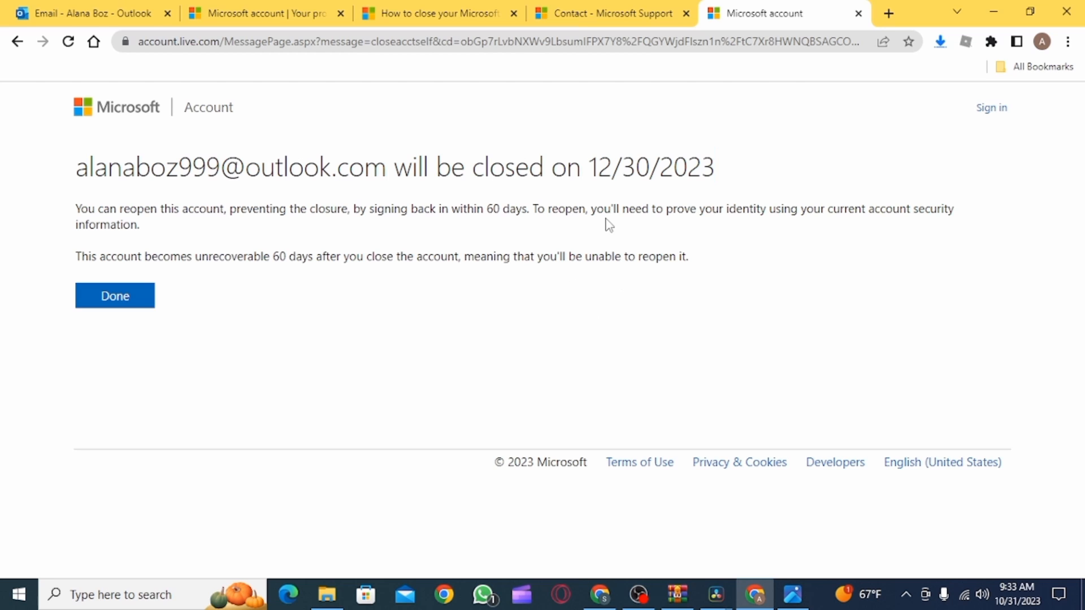
mouse_move(595, 317)
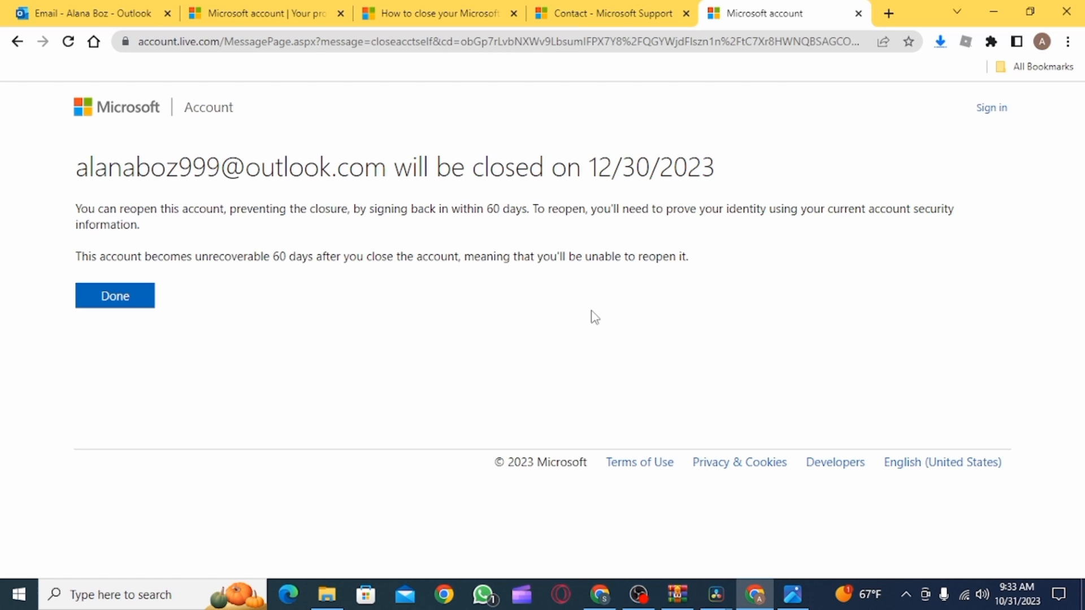